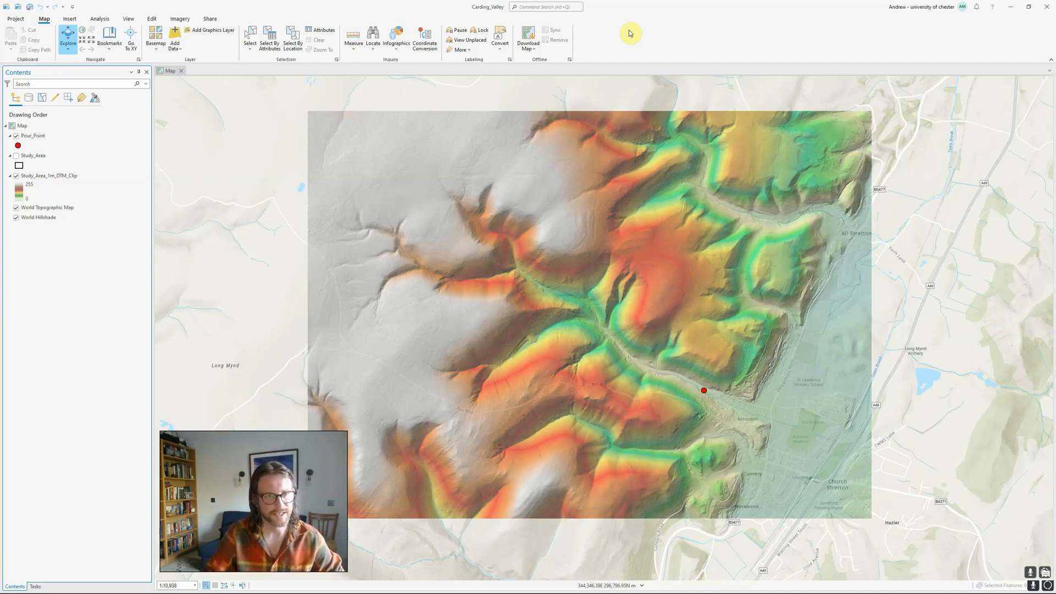
pyautogui.moveTo(384, 440)
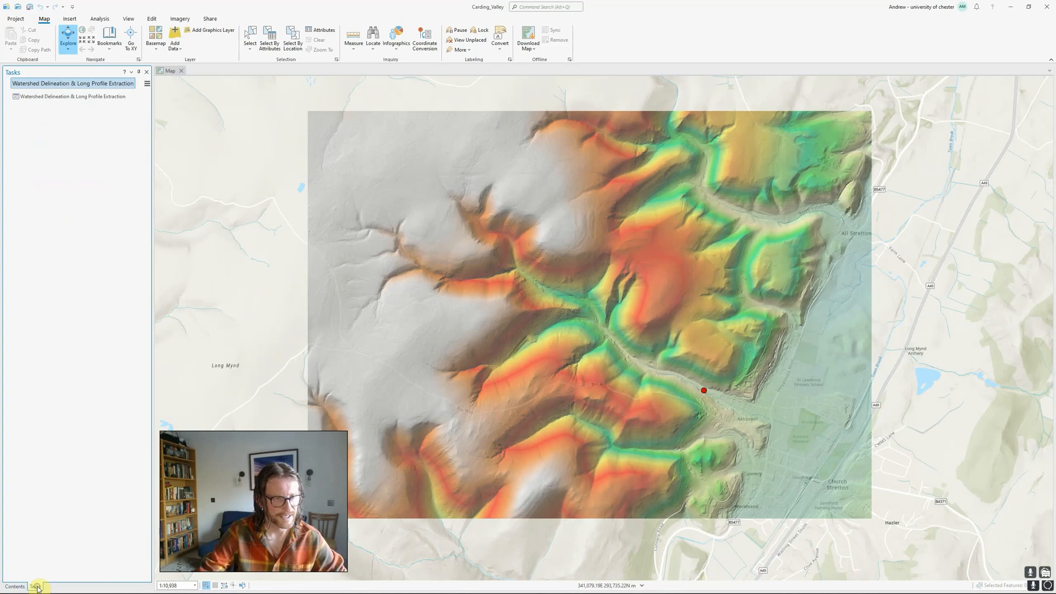
# Start a Project package from the Share tab, set to save as a local file.
pyautogui.click(15, 586)
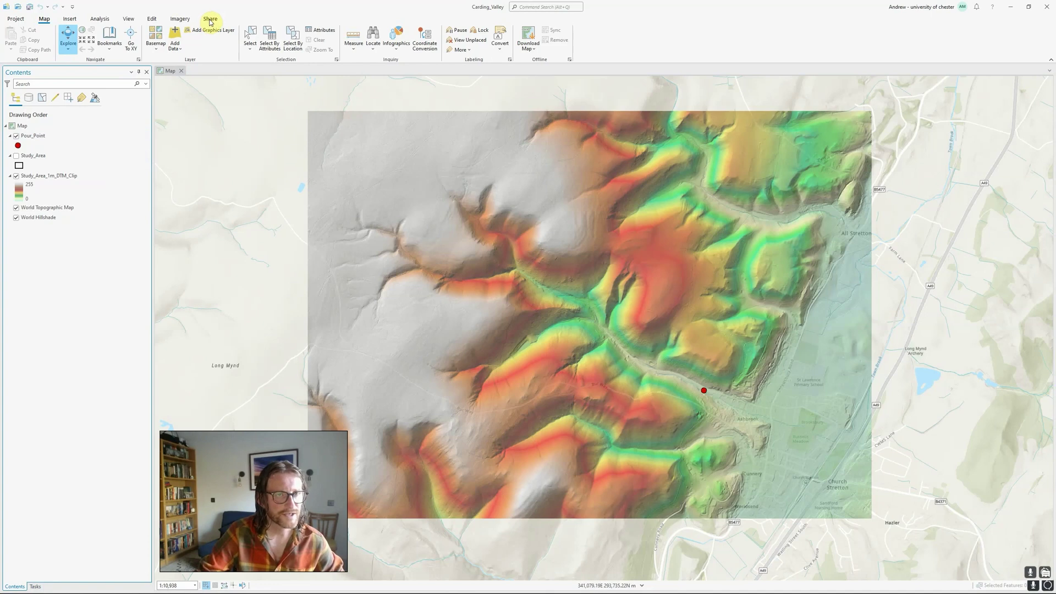
pyautogui.click(210, 18)
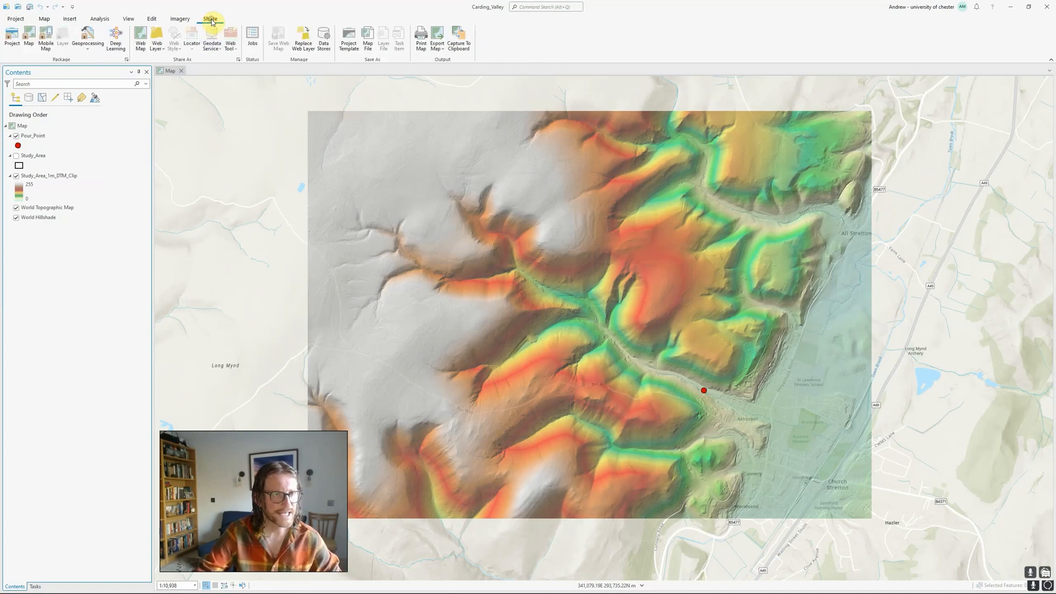
pyautogui.moveTo(44, 351)
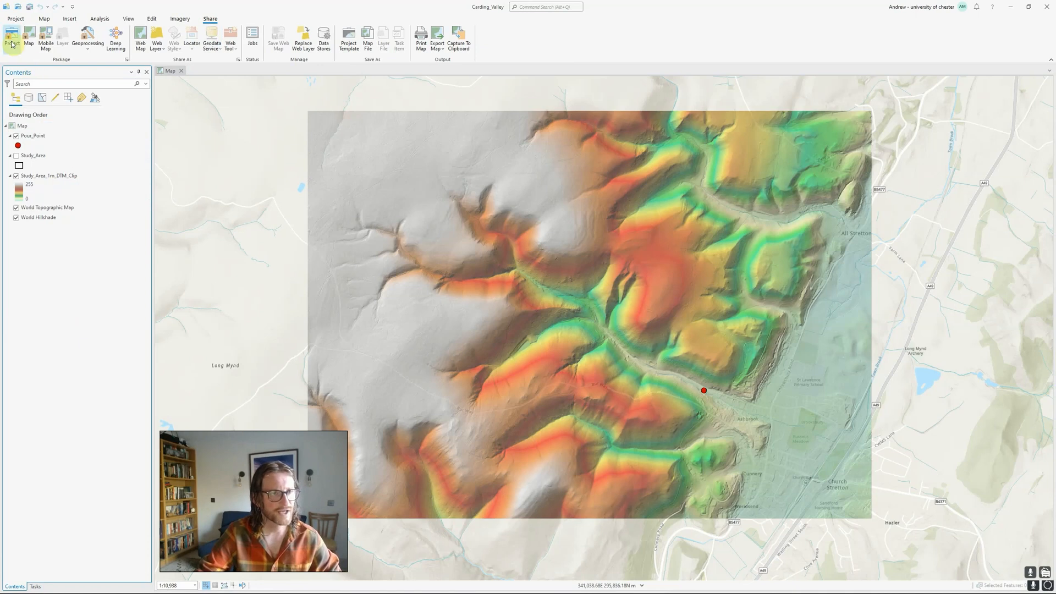
pyautogui.click(11, 39)
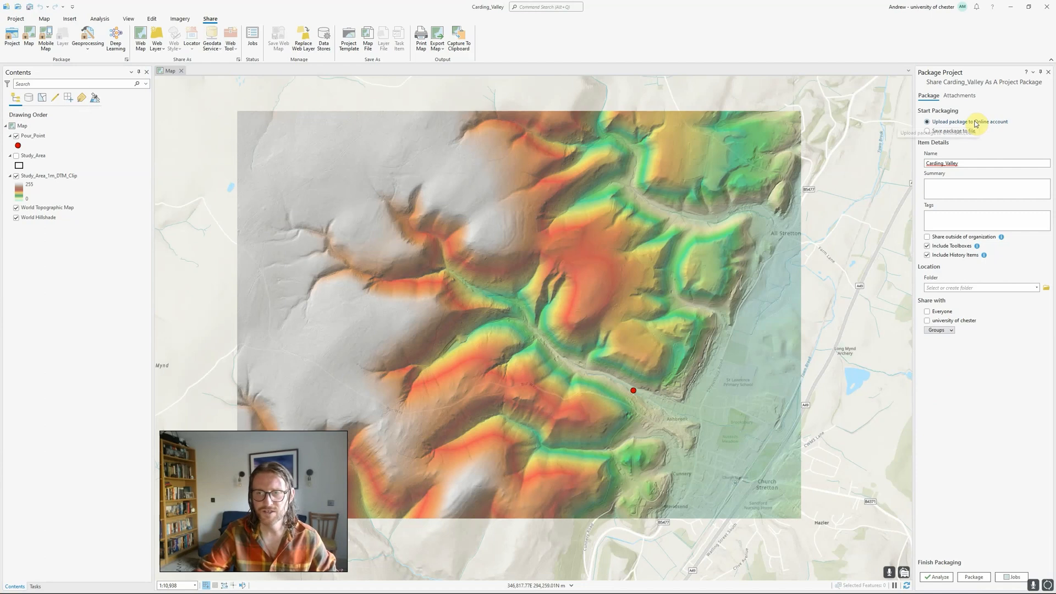
pyautogui.moveTo(974, 122)
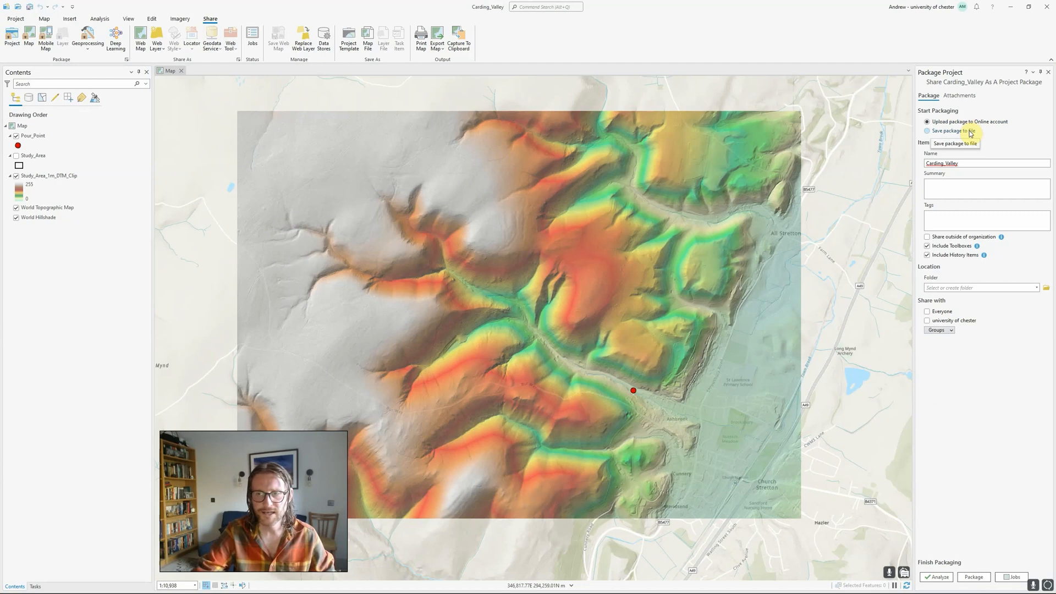
pyautogui.click(927, 131)
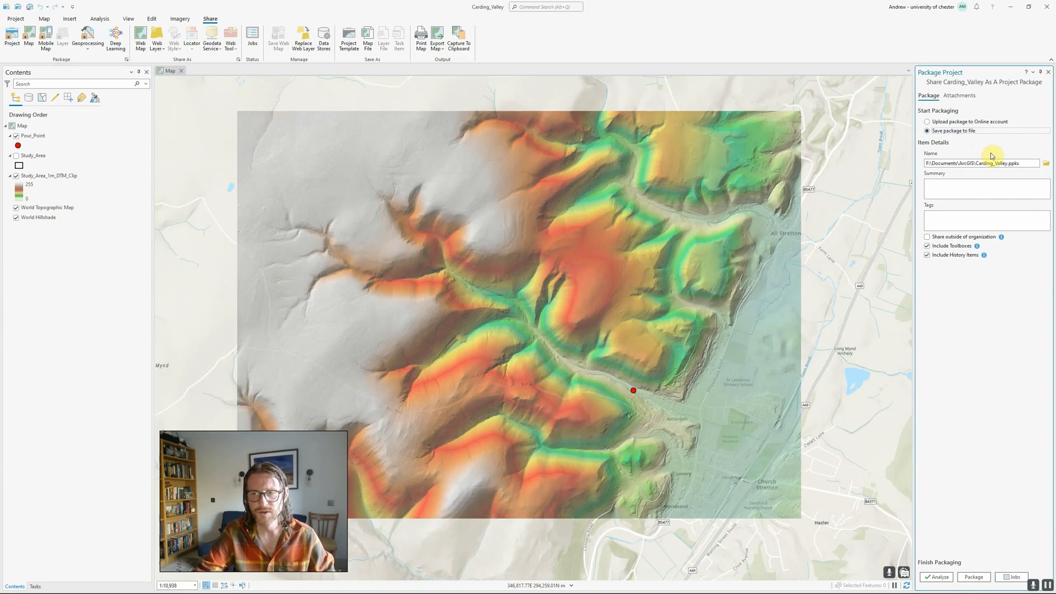
pyautogui.moveTo(1020, 401)
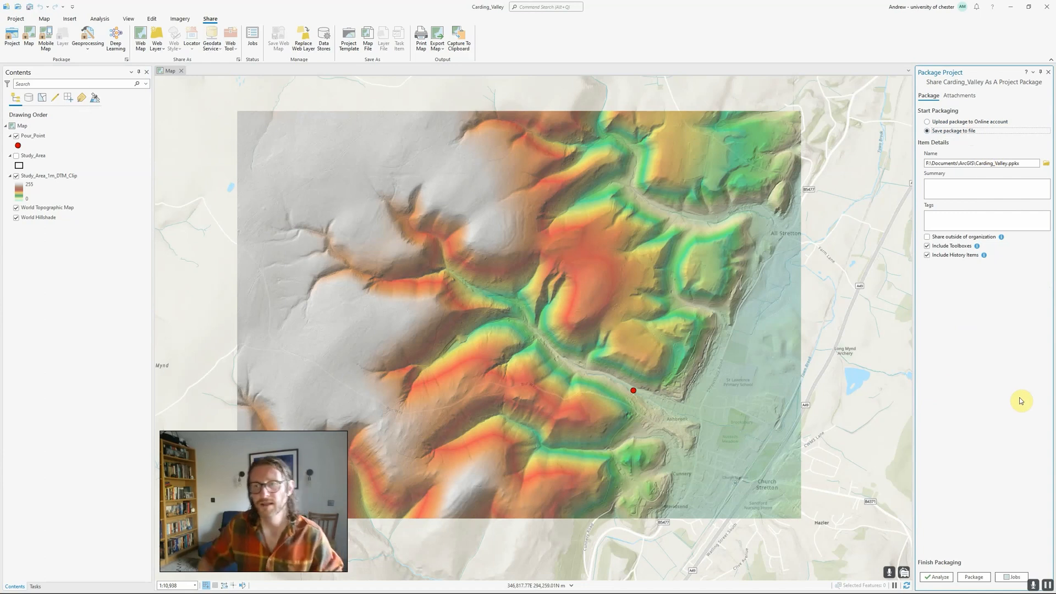
# Enter the package summary 'Watershed analysis in Carding Mill Valley'.
pyautogui.click(985, 187)
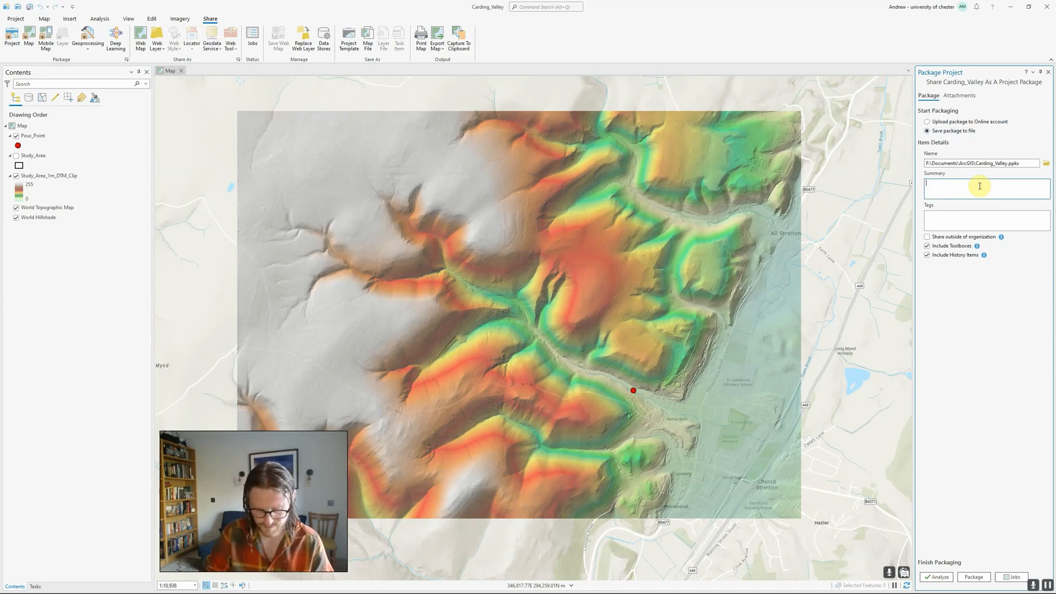
pyautogui.write('Watershed an')
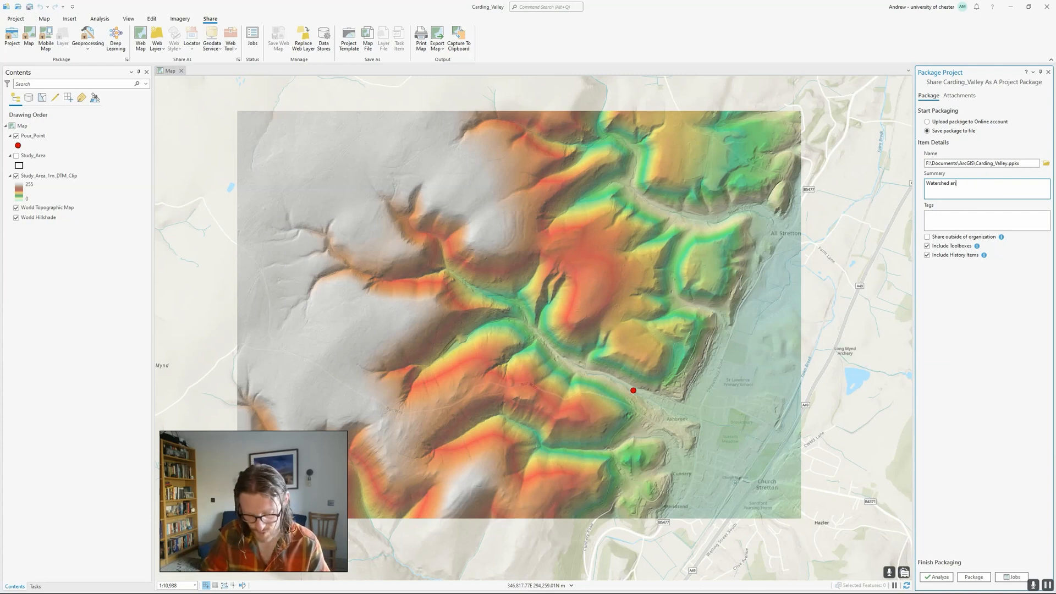
pyautogui.write('alysis in C')
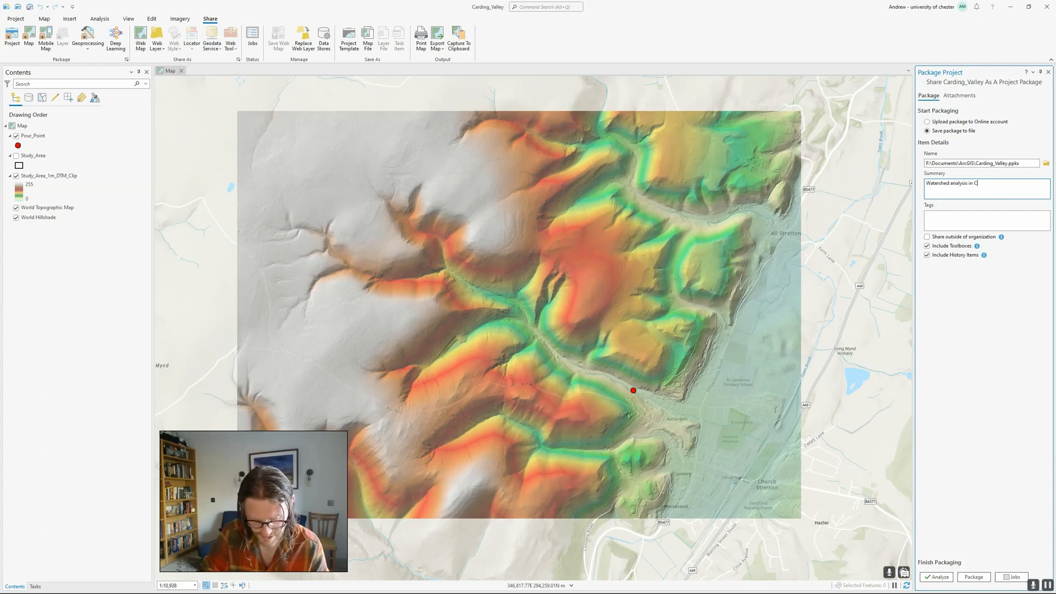
pyautogui.write('arding Mill Valle')
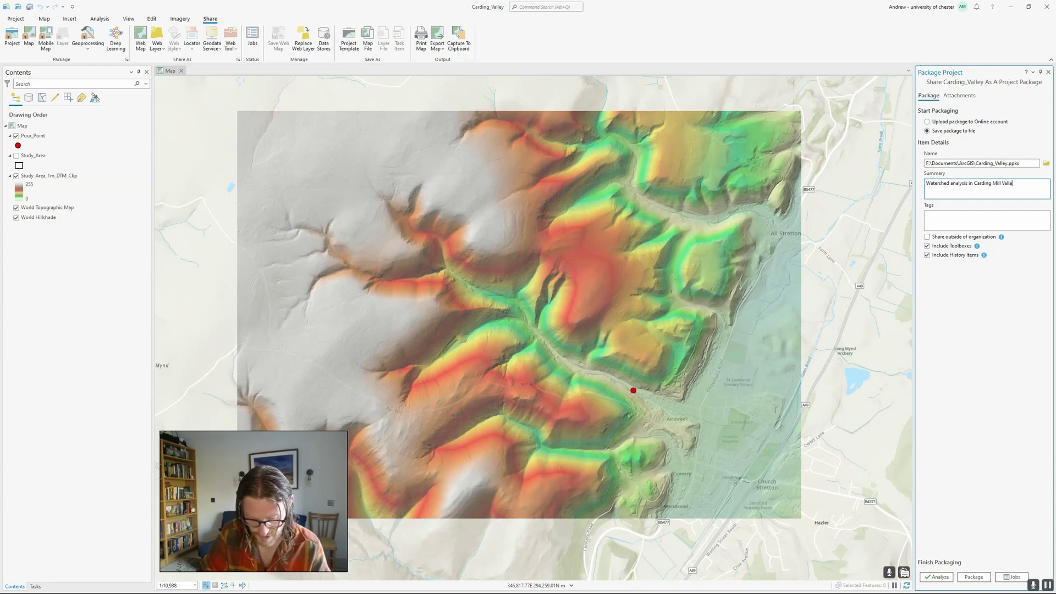
# Add the tags watershed and analysis to the package.
pyautogui.click(985, 220)
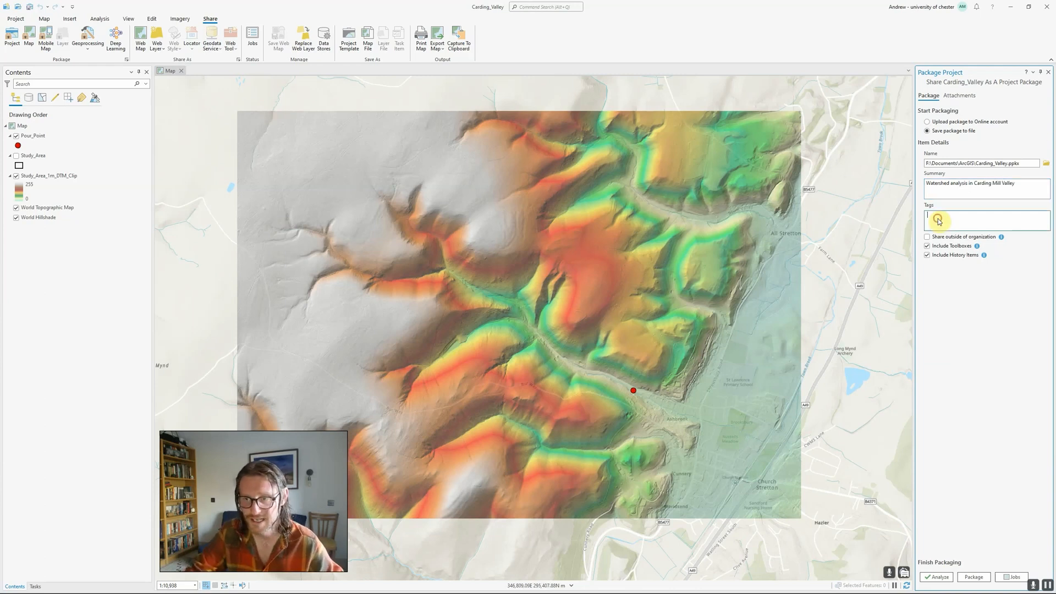
pyautogui.write('#watershed #analysis')
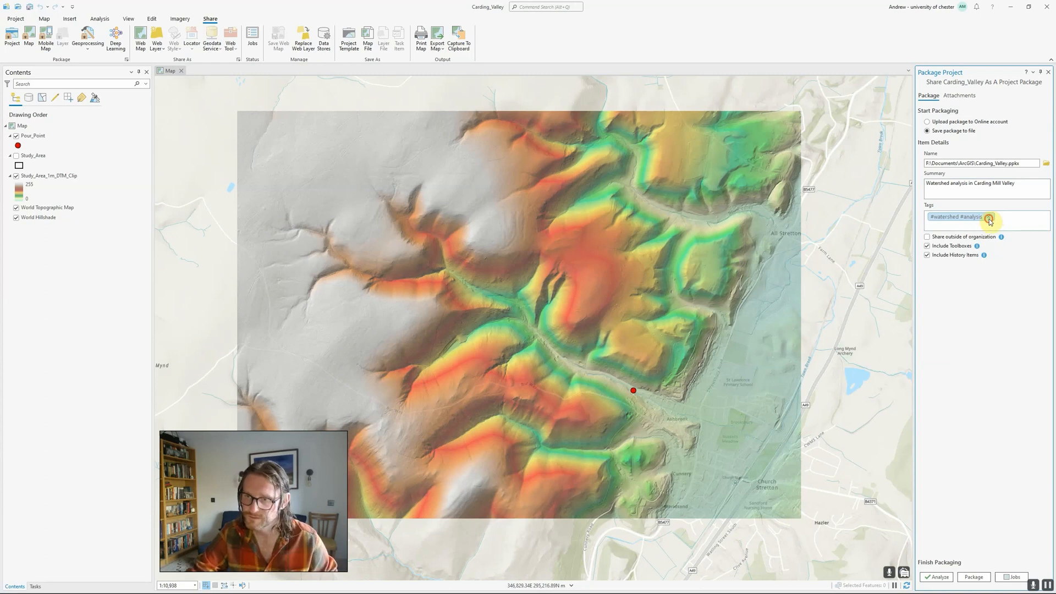
pyautogui.click(986, 217)
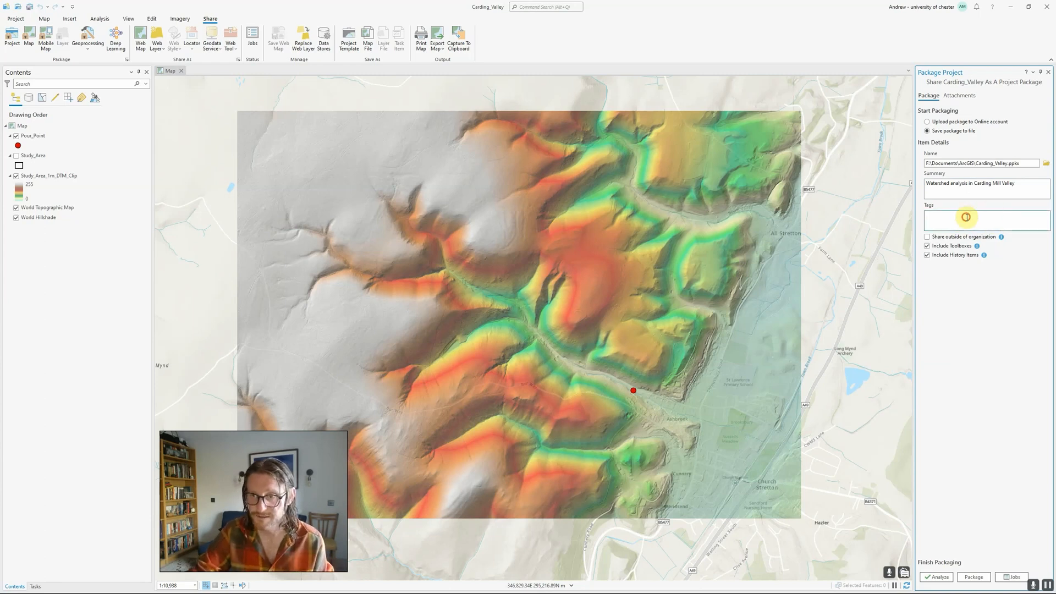
pyautogui.write('wael')
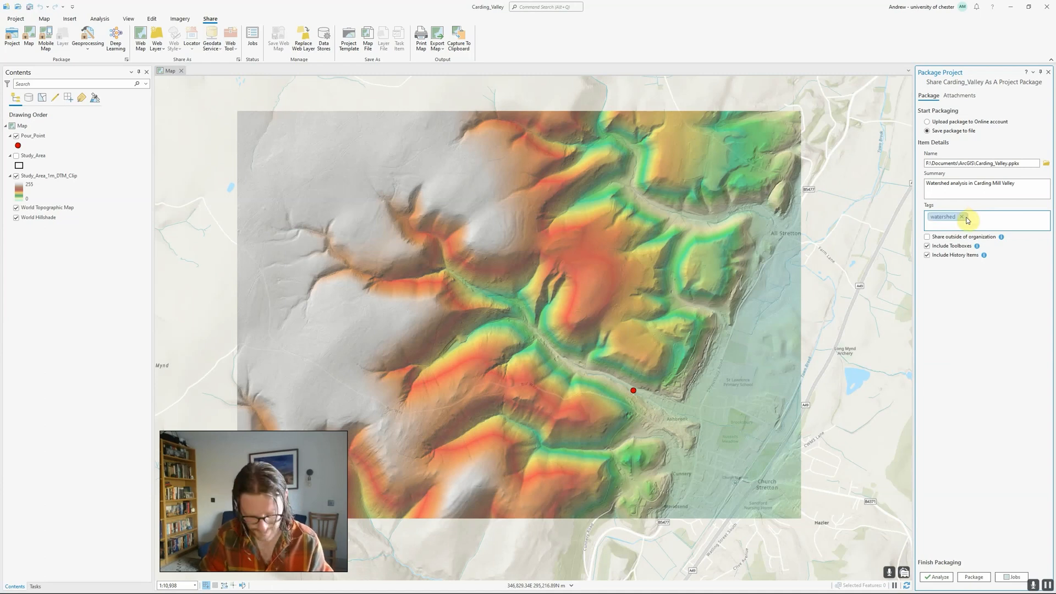
pyautogui.write('analyis')
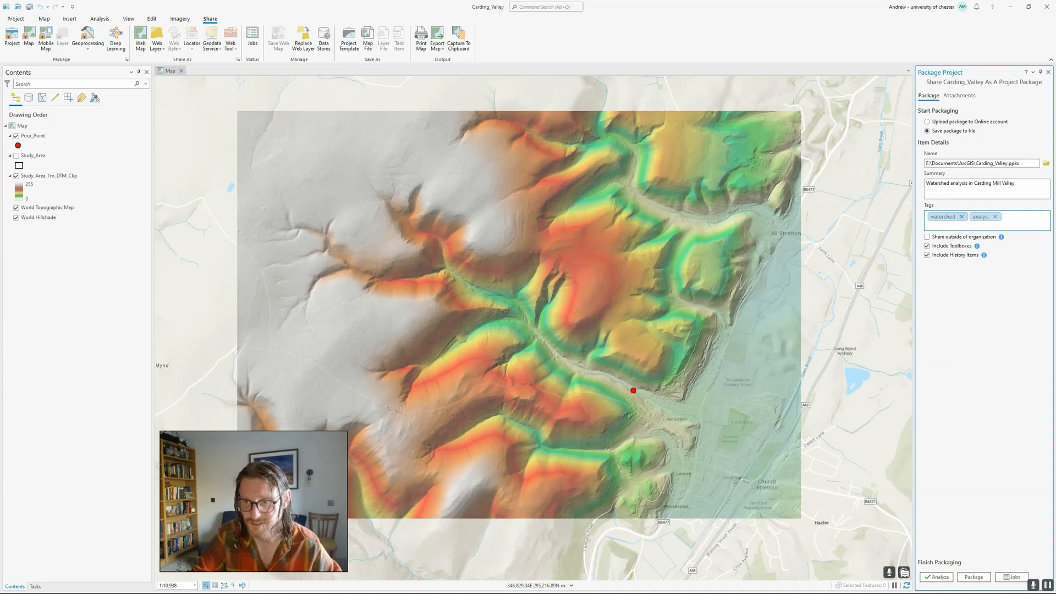
pyautogui.moveTo(954, 316)
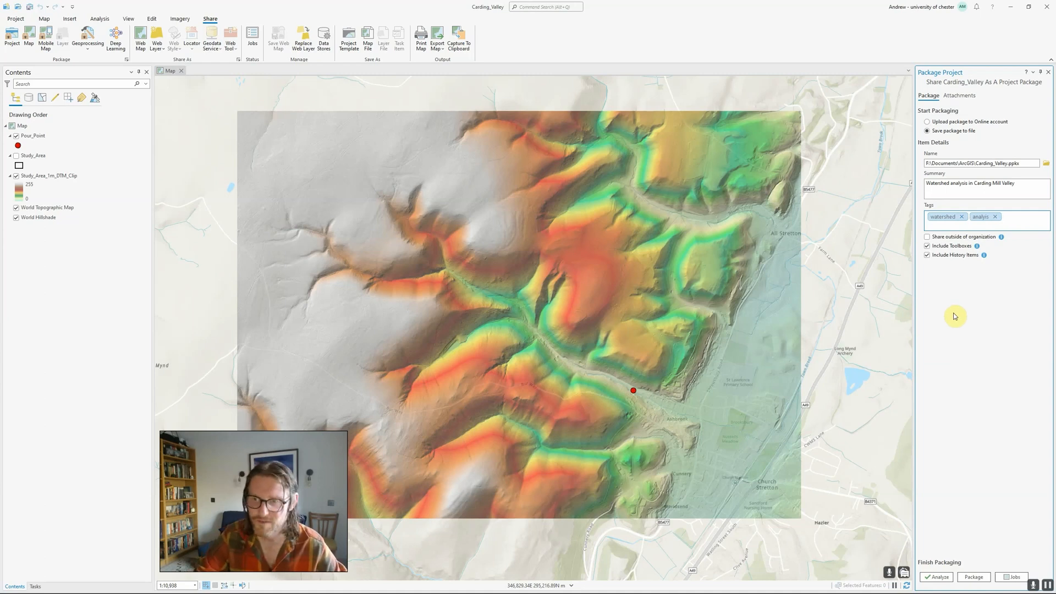
pyautogui.moveTo(1035, 315)
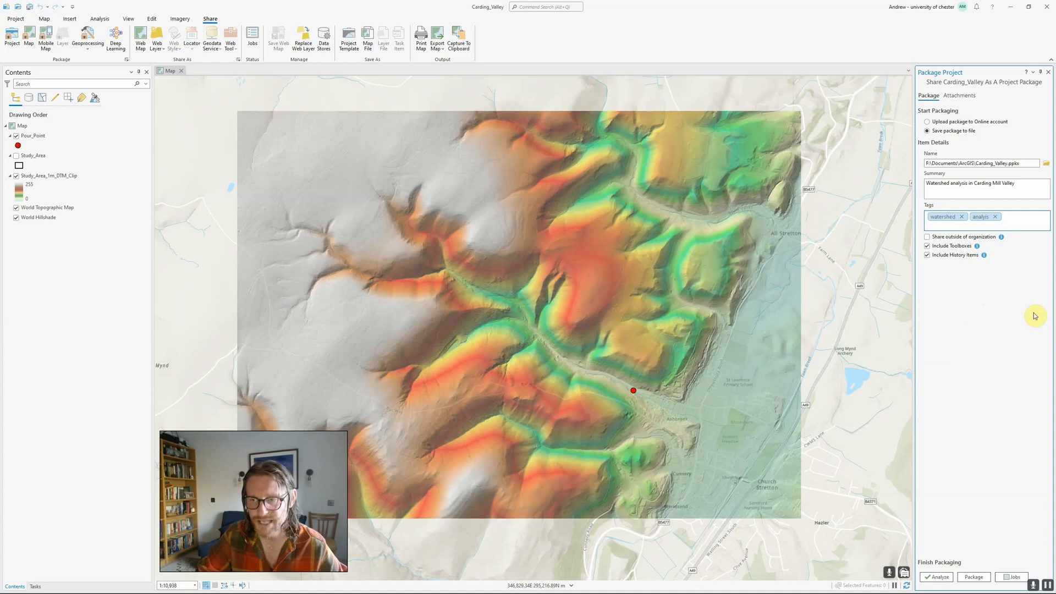
pyautogui.moveTo(981, 294)
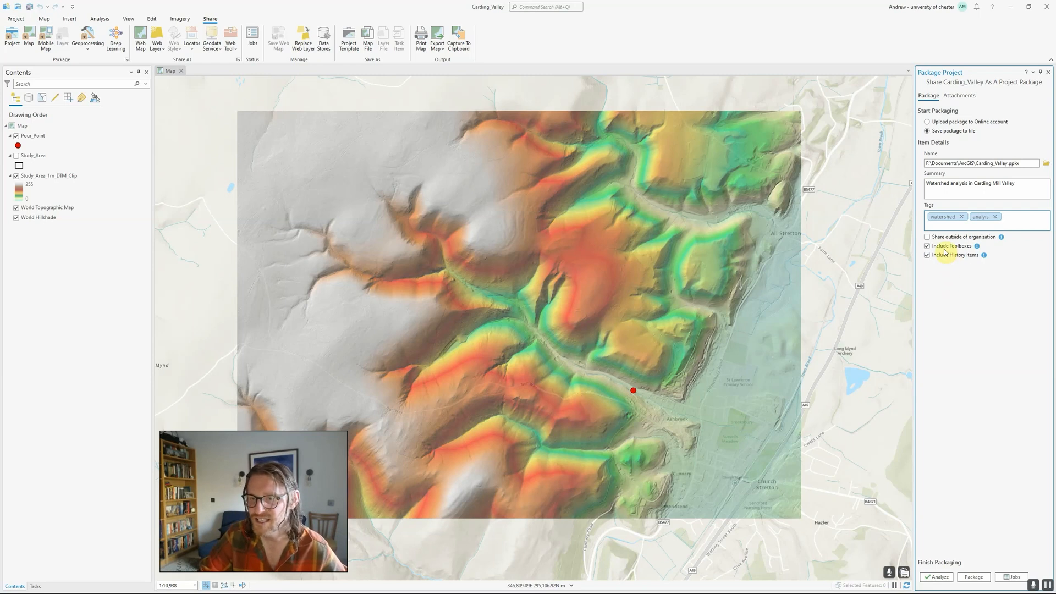
# Exclude toolboxes and history items, and enable sharing outside the organization.
pyautogui.click(927, 246)
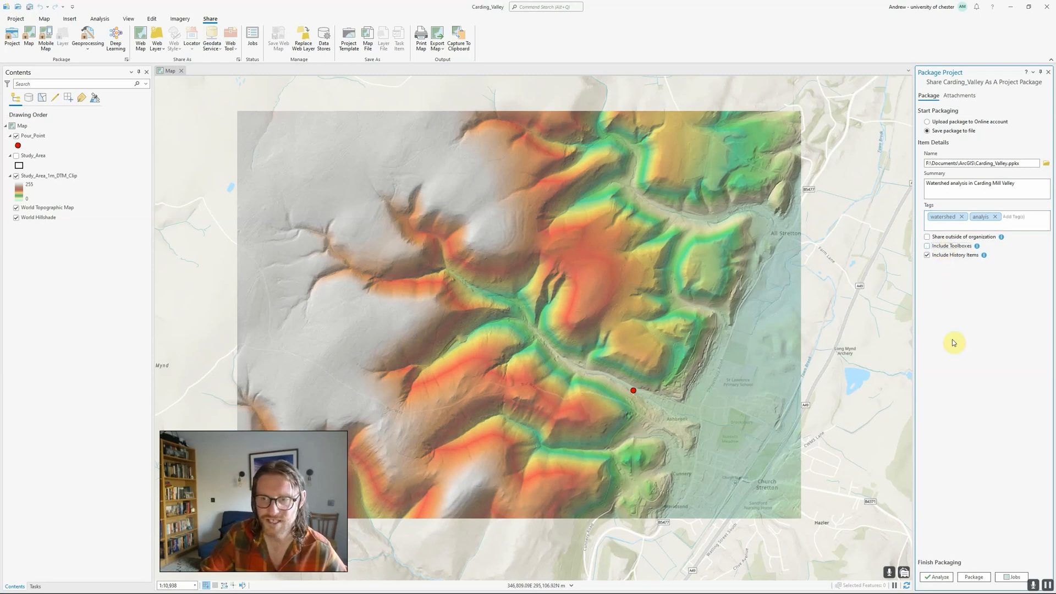
pyautogui.moveTo(953, 261)
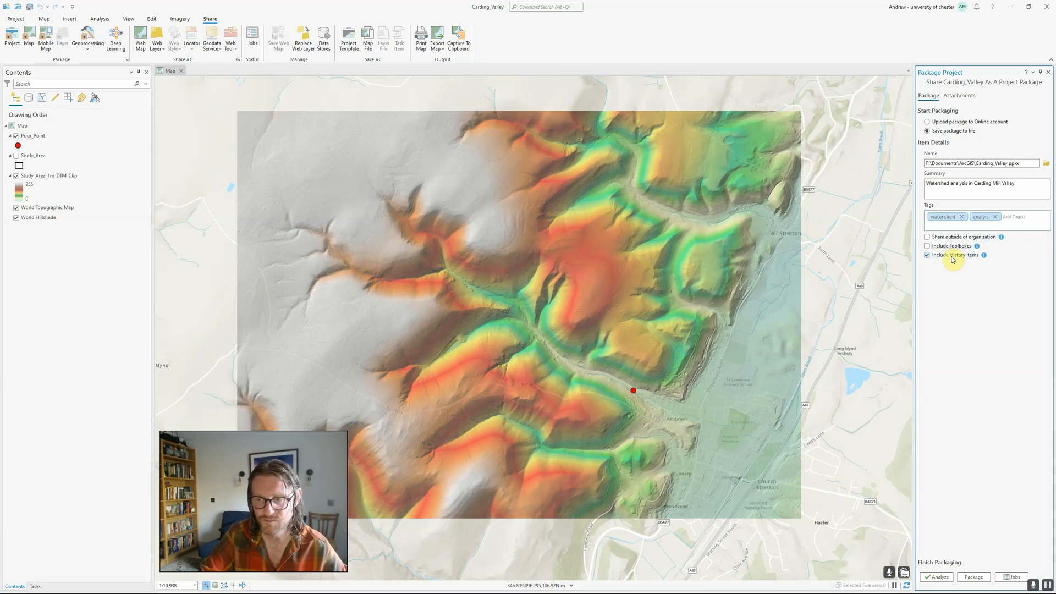
pyautogui.click(927, 255)
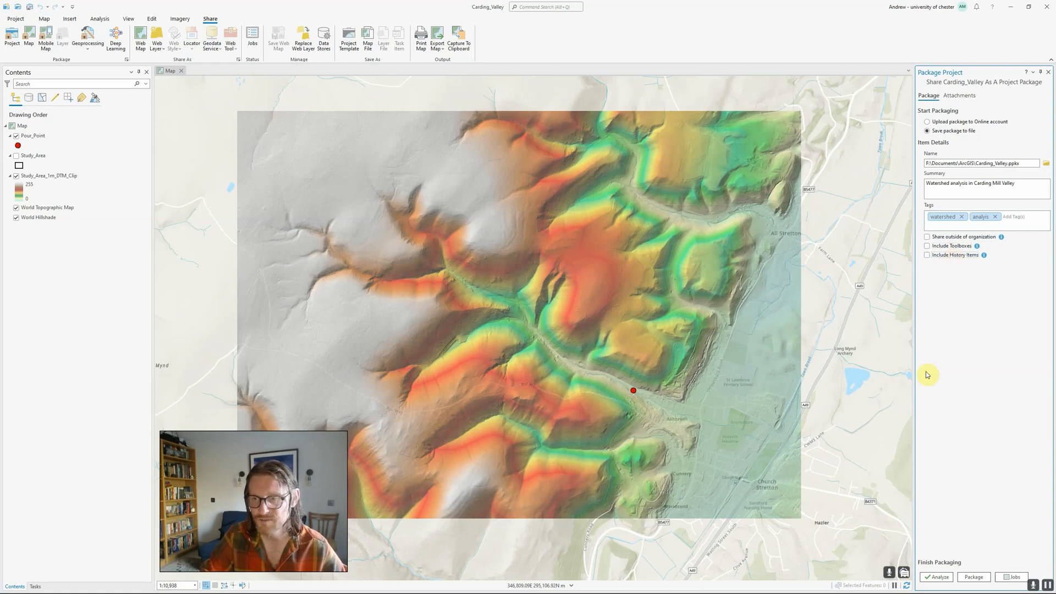
pyautogui.moveTo(1009, 345)
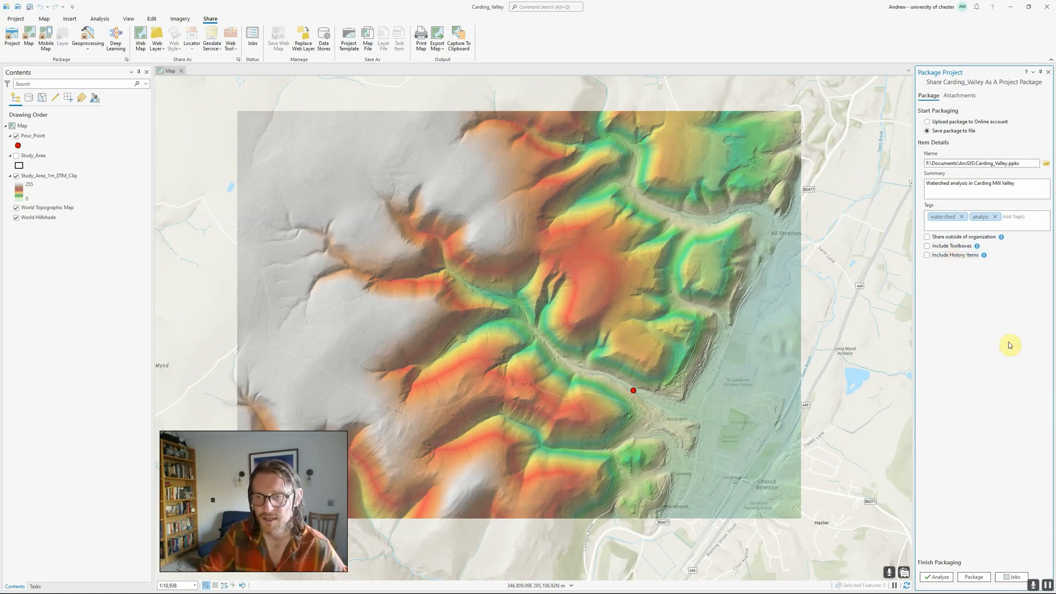
pyautogui.moveTo(1003, 241)
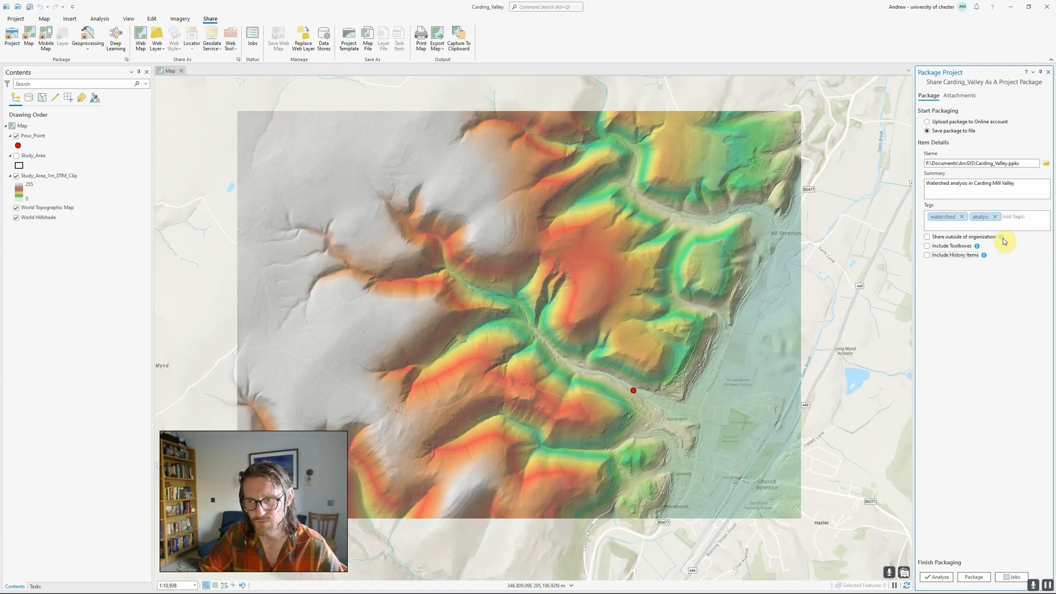
pyautogui.moveTo(1003, 241)
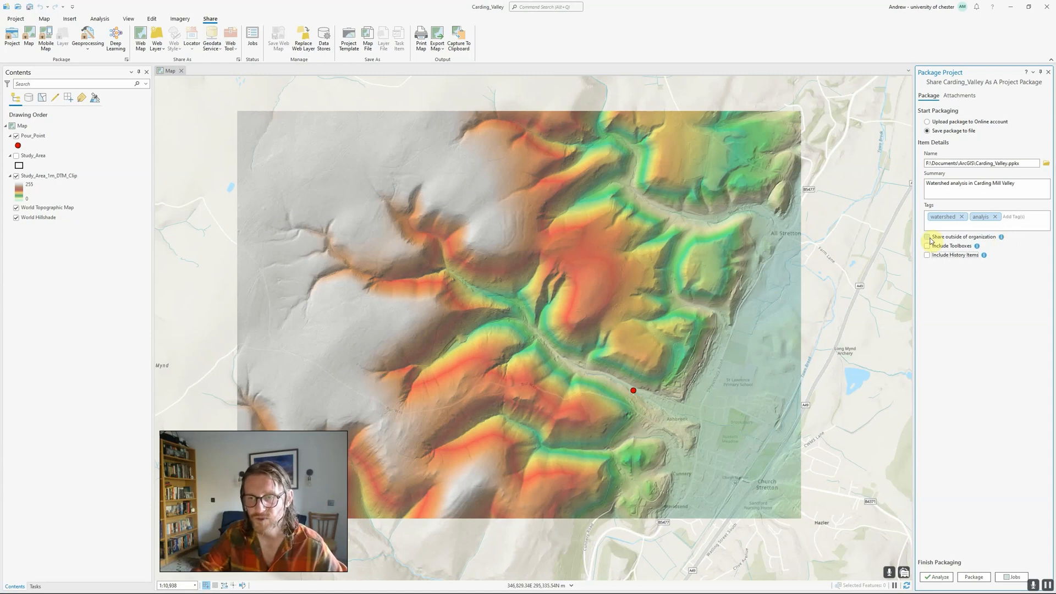
pyautogui.click(928, 237)
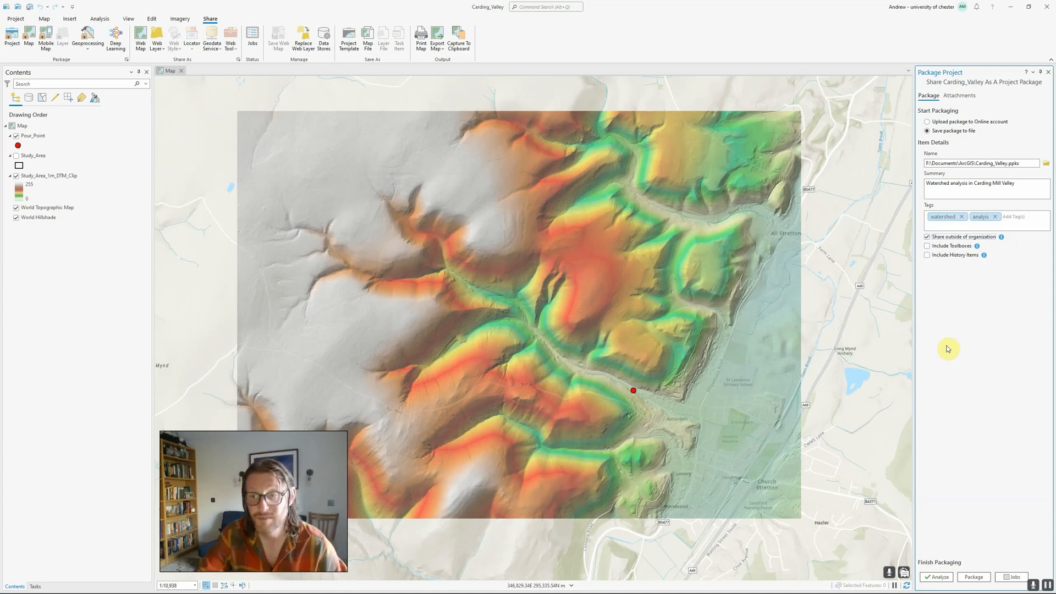
pyautogui.moveTo(896, 440)
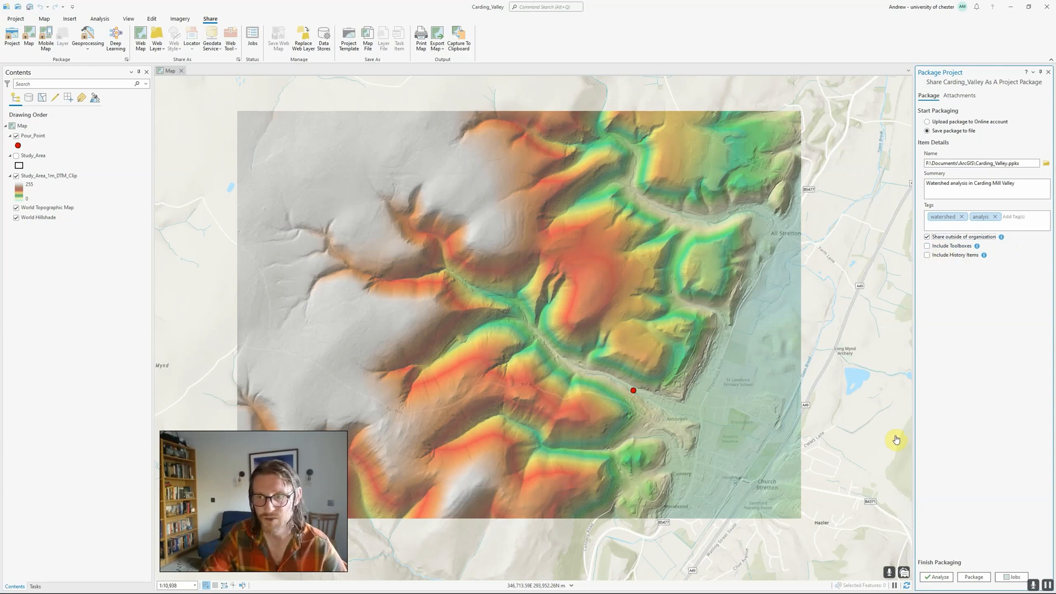
pyautogui.moveTo(926, 434)
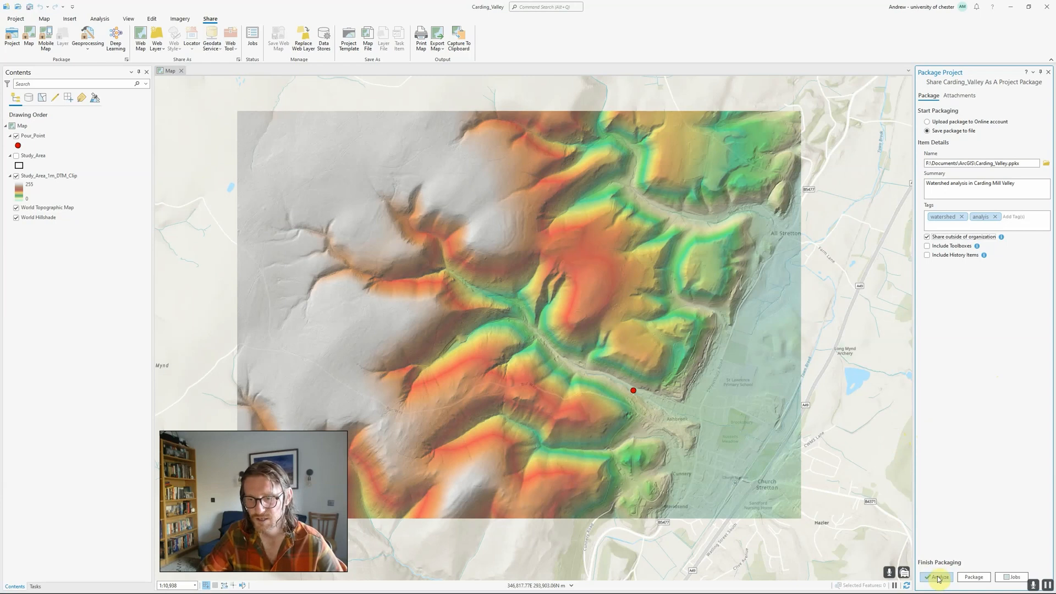
# Analyze the package for errors, then package it, saving the project when prompted.
pyautogui.click(935, 577)
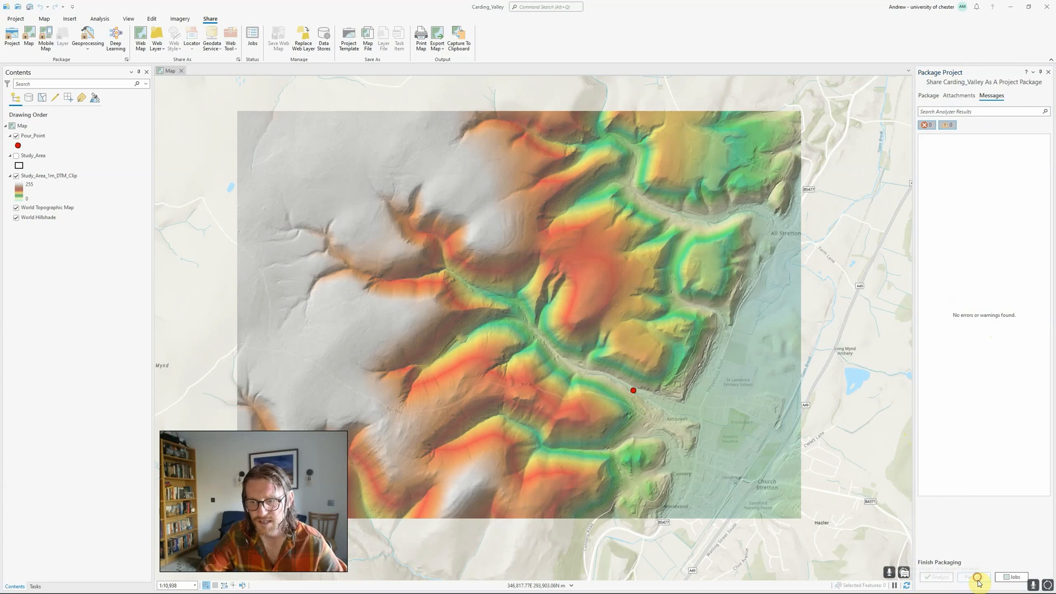
pyautogui.click(973, 577)
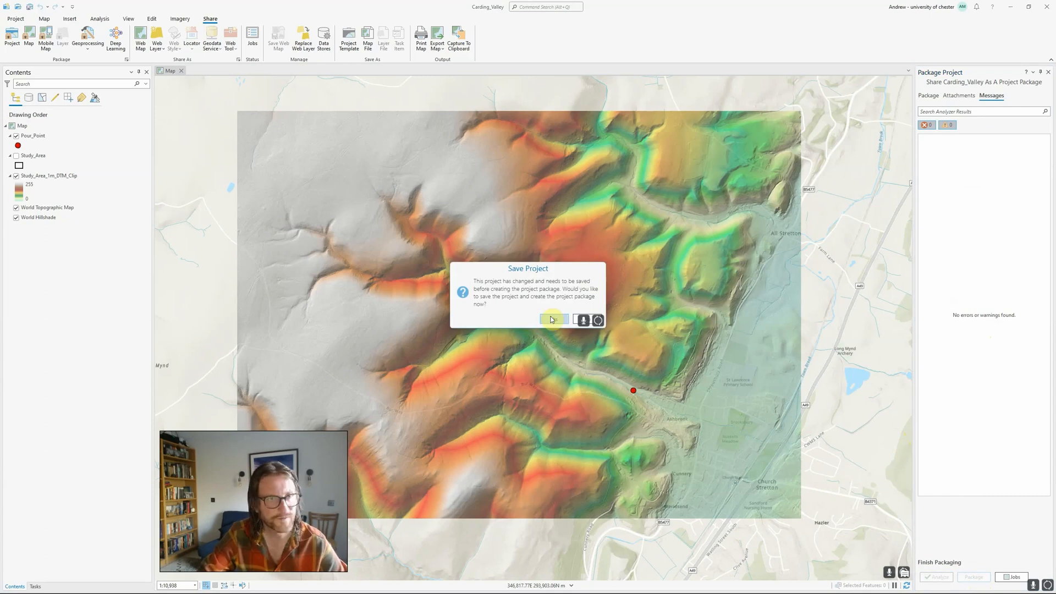
pyautogui.click(554, 318)
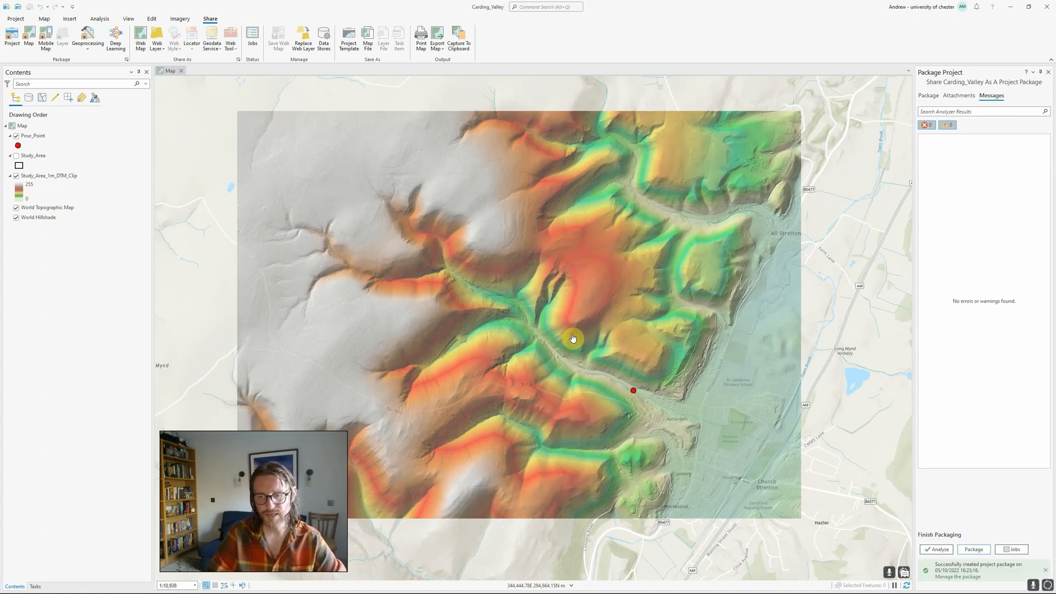
pyautogui.moveTo(681, 493)
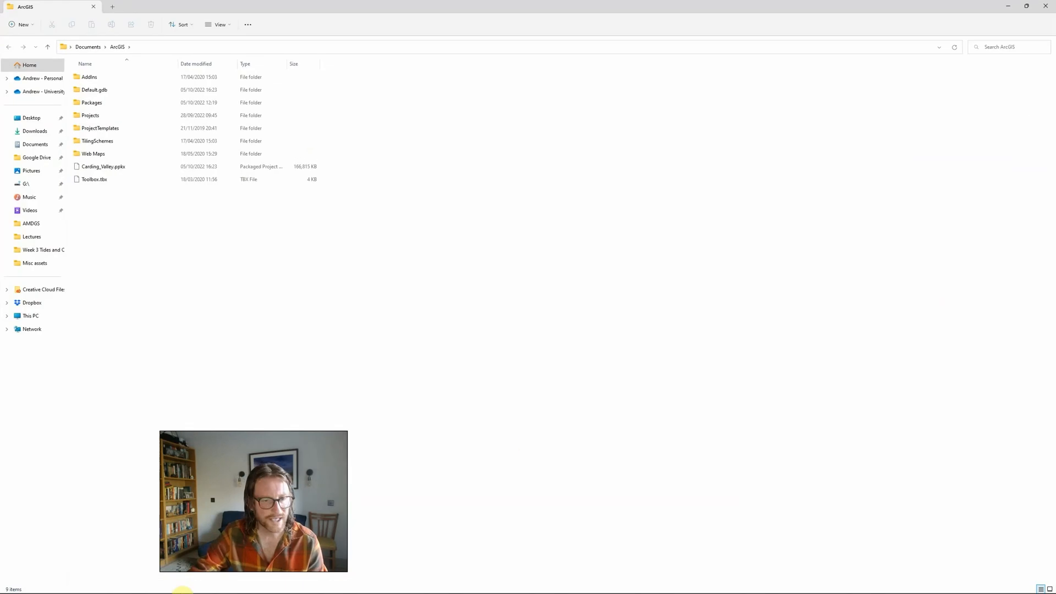
# Open Carding_Valley.ppkx from the Documents ArcGIS folder in File Explorer.
pyautogui.click(602, 584)
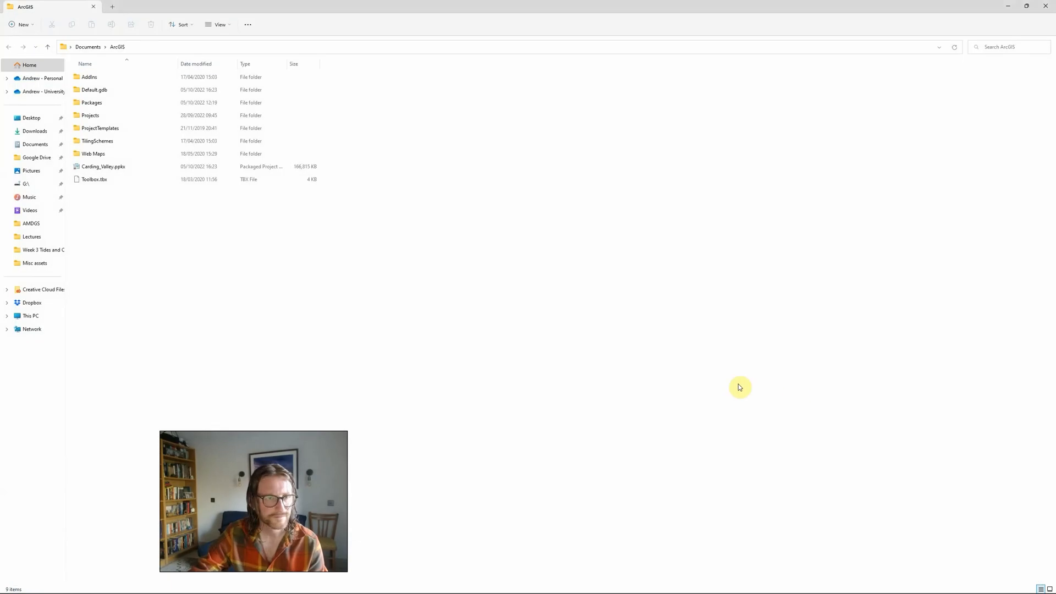
pyautogui.moveTo(265, 423)
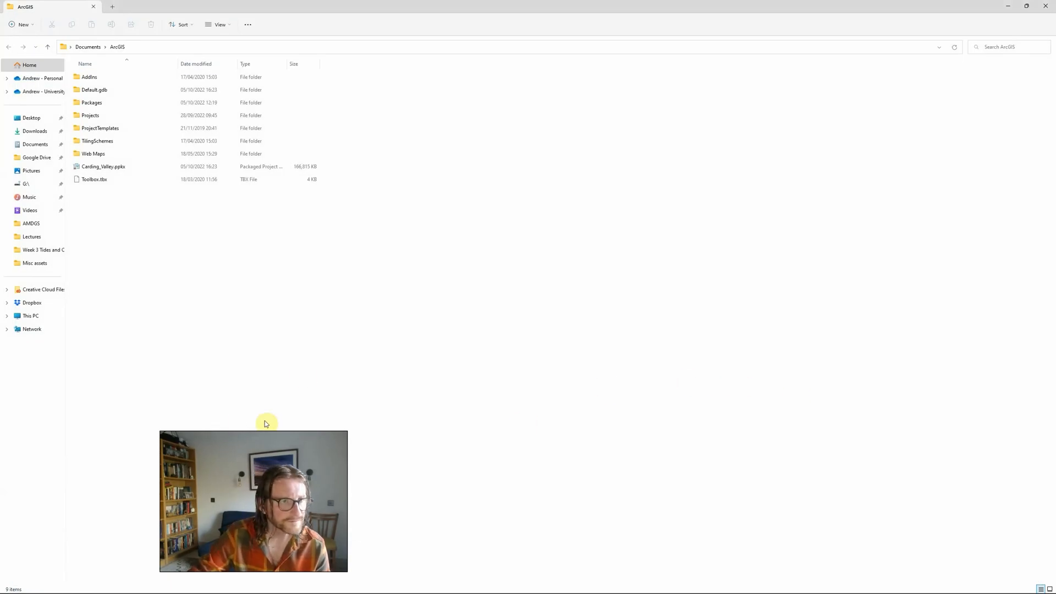
pyautogui.moveTo(103, 180)
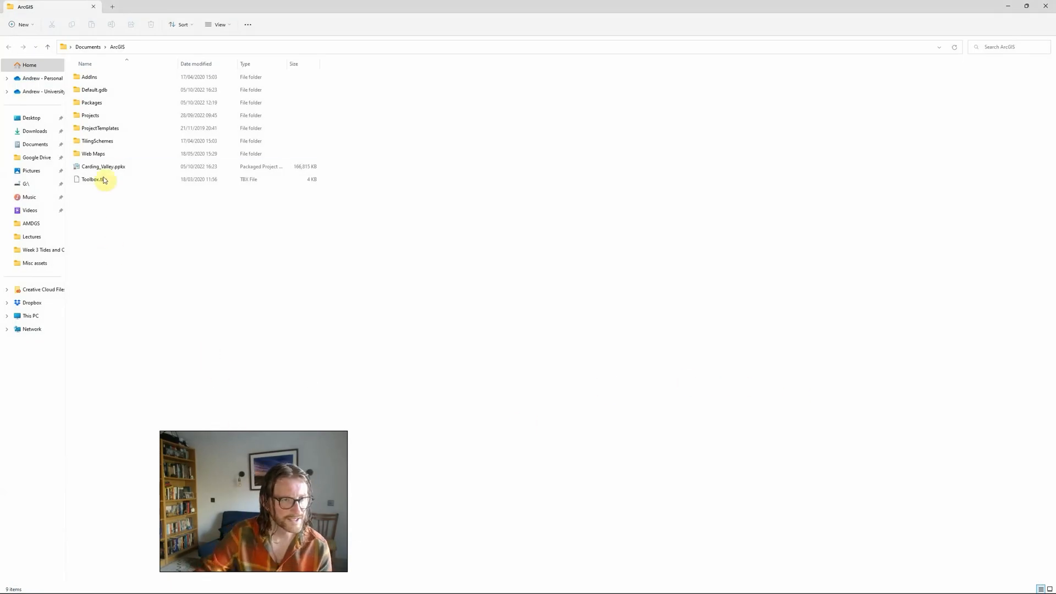
pyautogui.moveTo(102, 166)
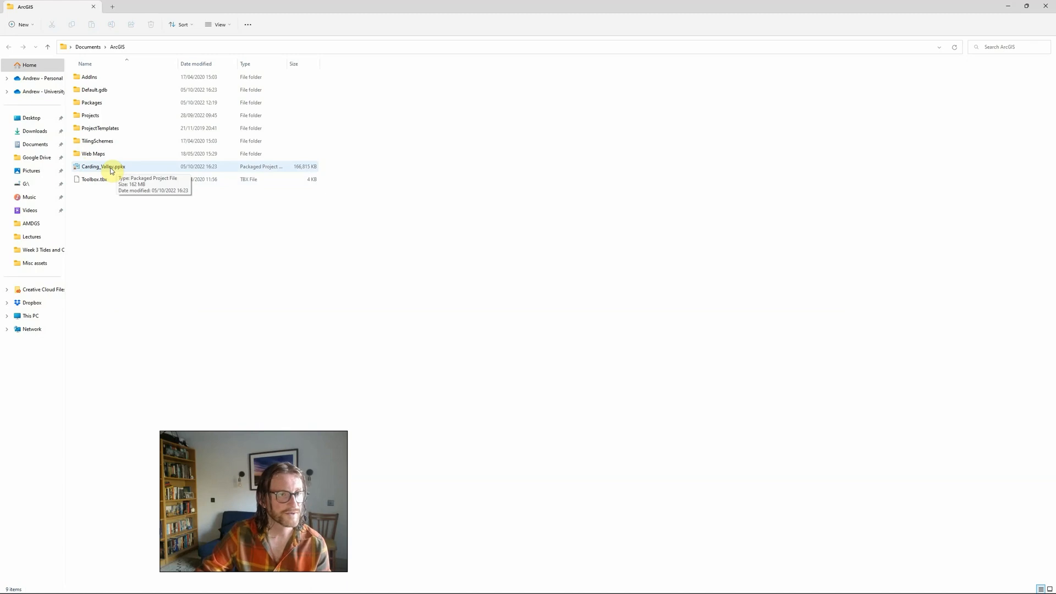
pyautogui.click(103, 166)
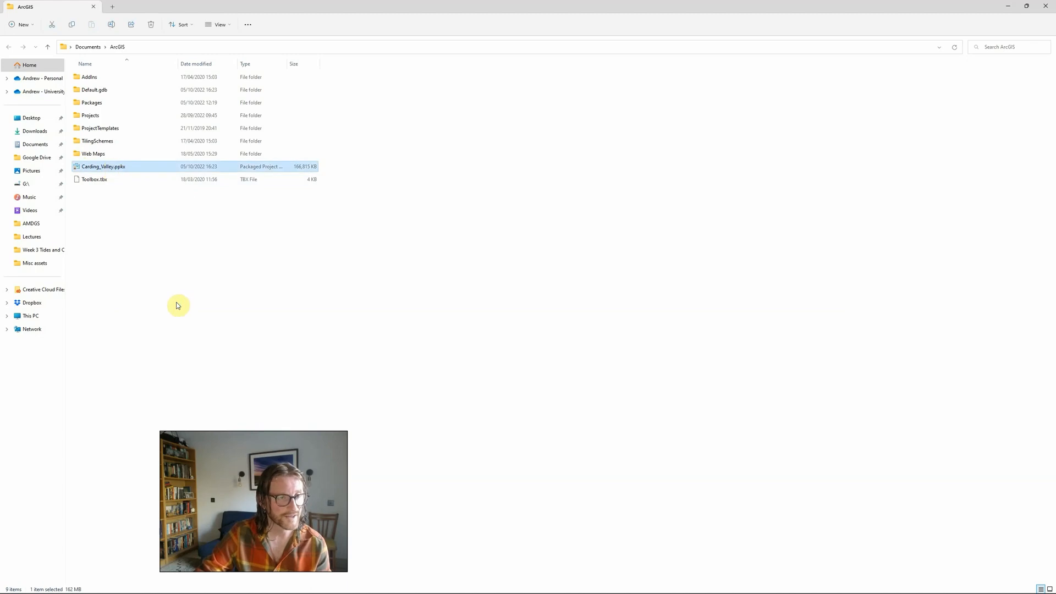
pyautogui.doubleClick(103, 166)
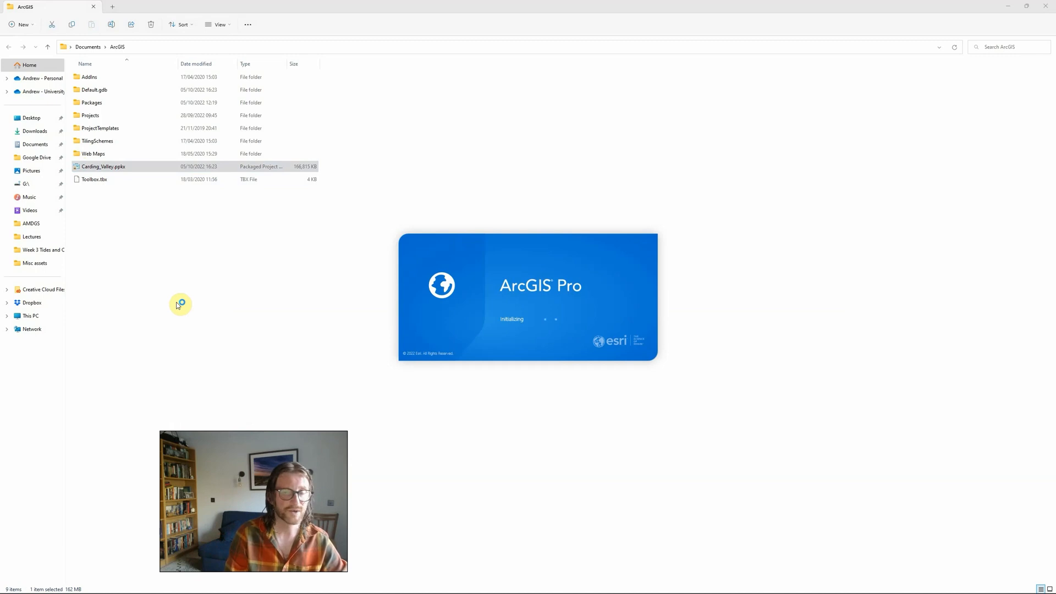
pyautogui.moveTo(177, 305)
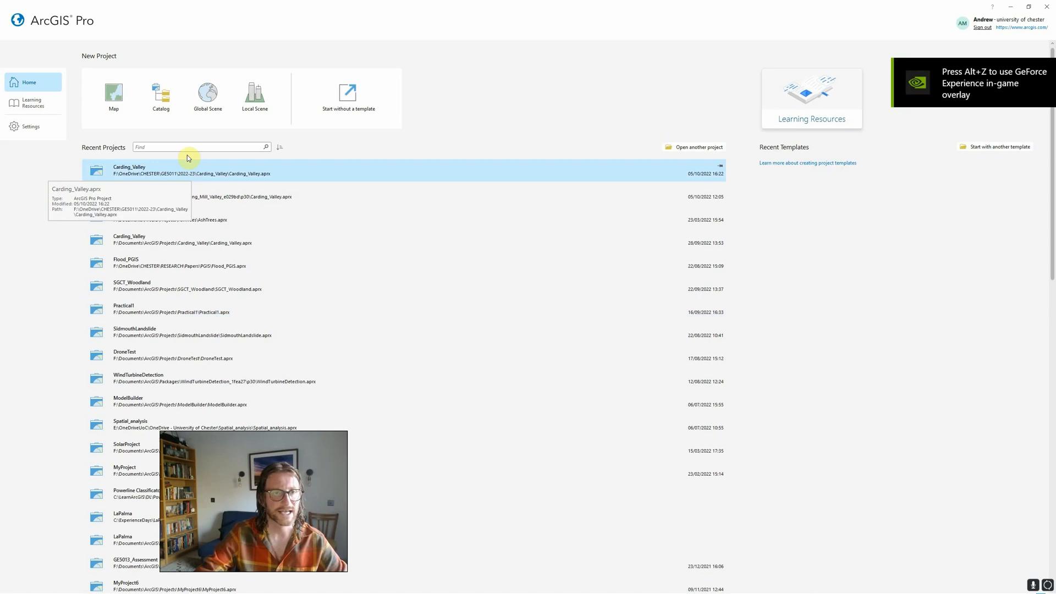
pyautogui.moveTo(131, 171)
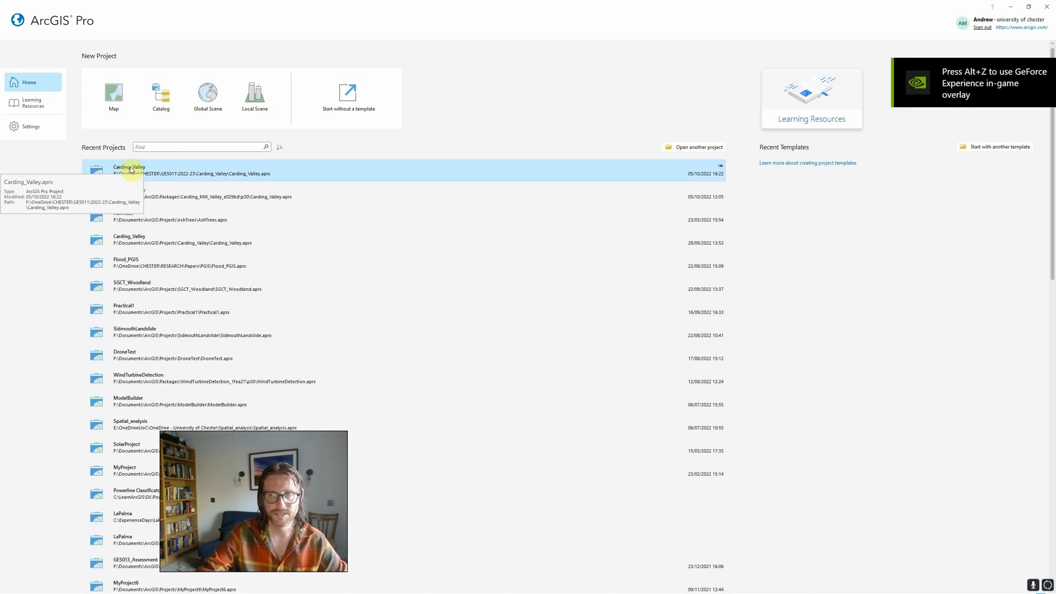
# Open the Carding_Valley project, view the watershed delineation task, then return to the layers.
pyautogui.doubleClick(128, 170)
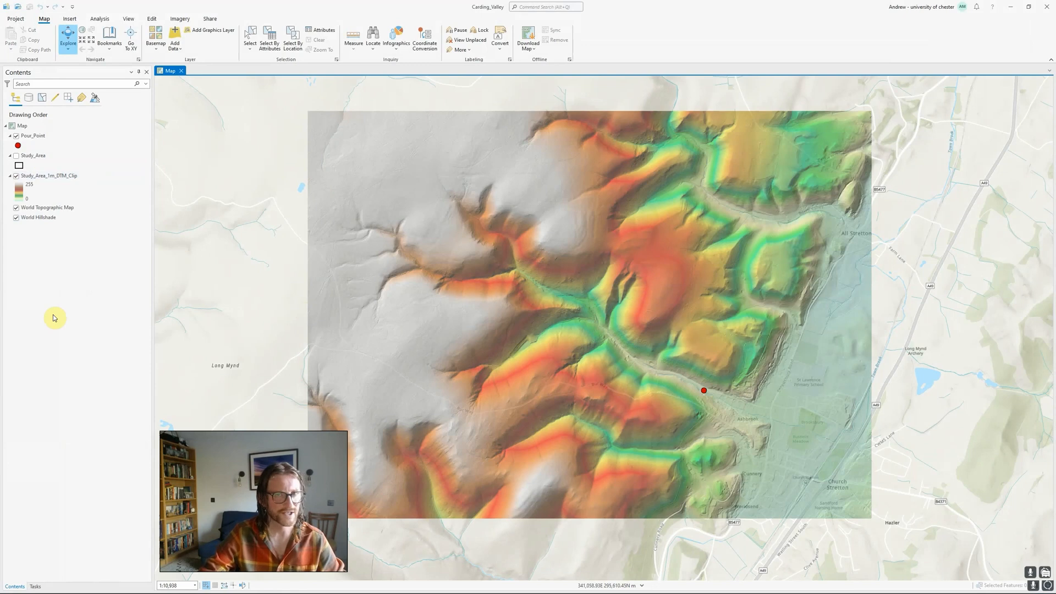
pyautogui.click(34, 586)
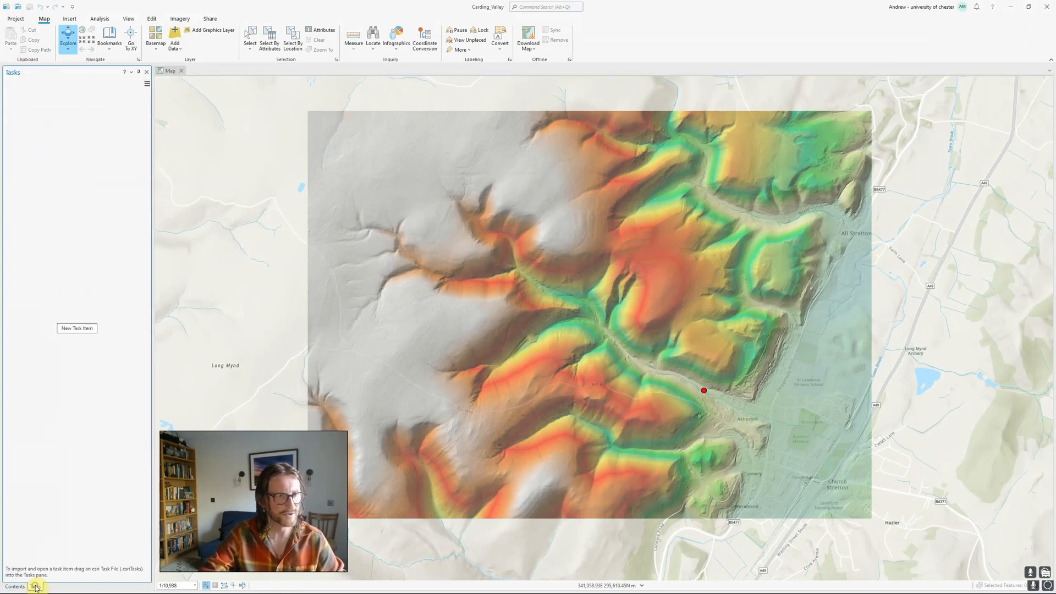
pyautogui.click(77, 327)
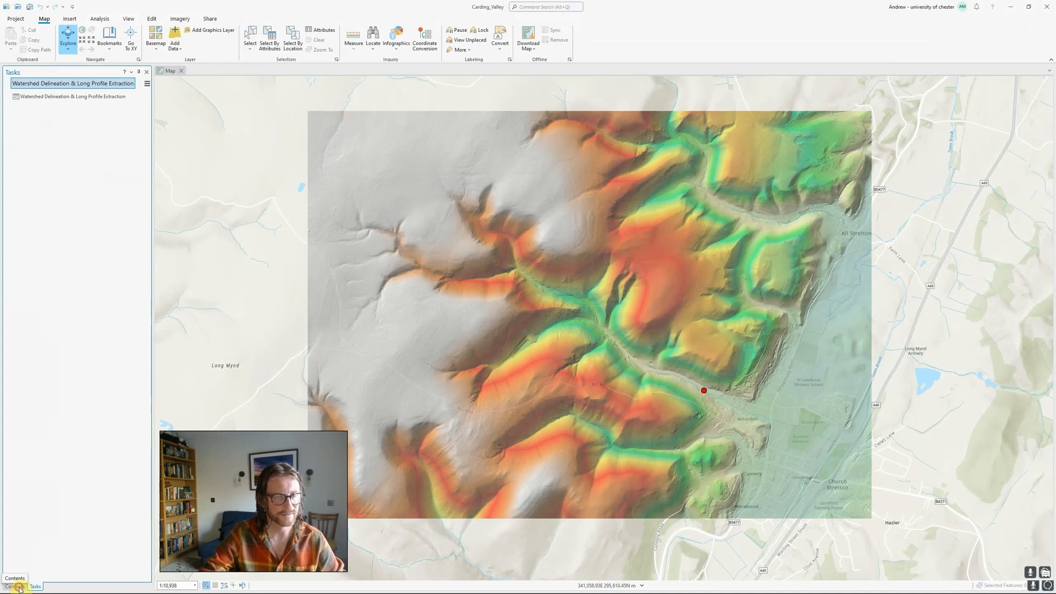
pyautogui.click(14, 578)
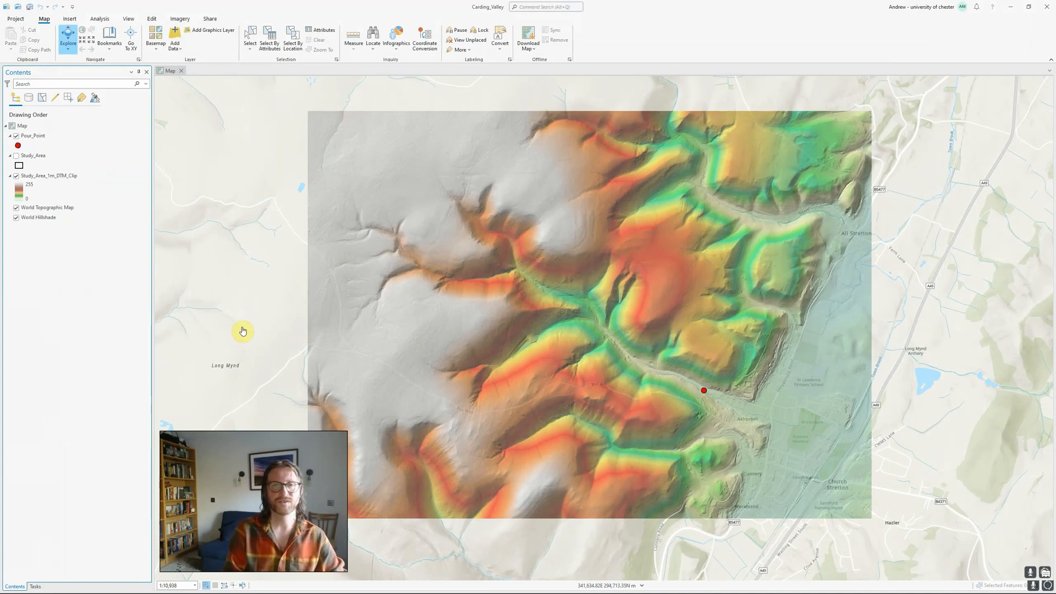